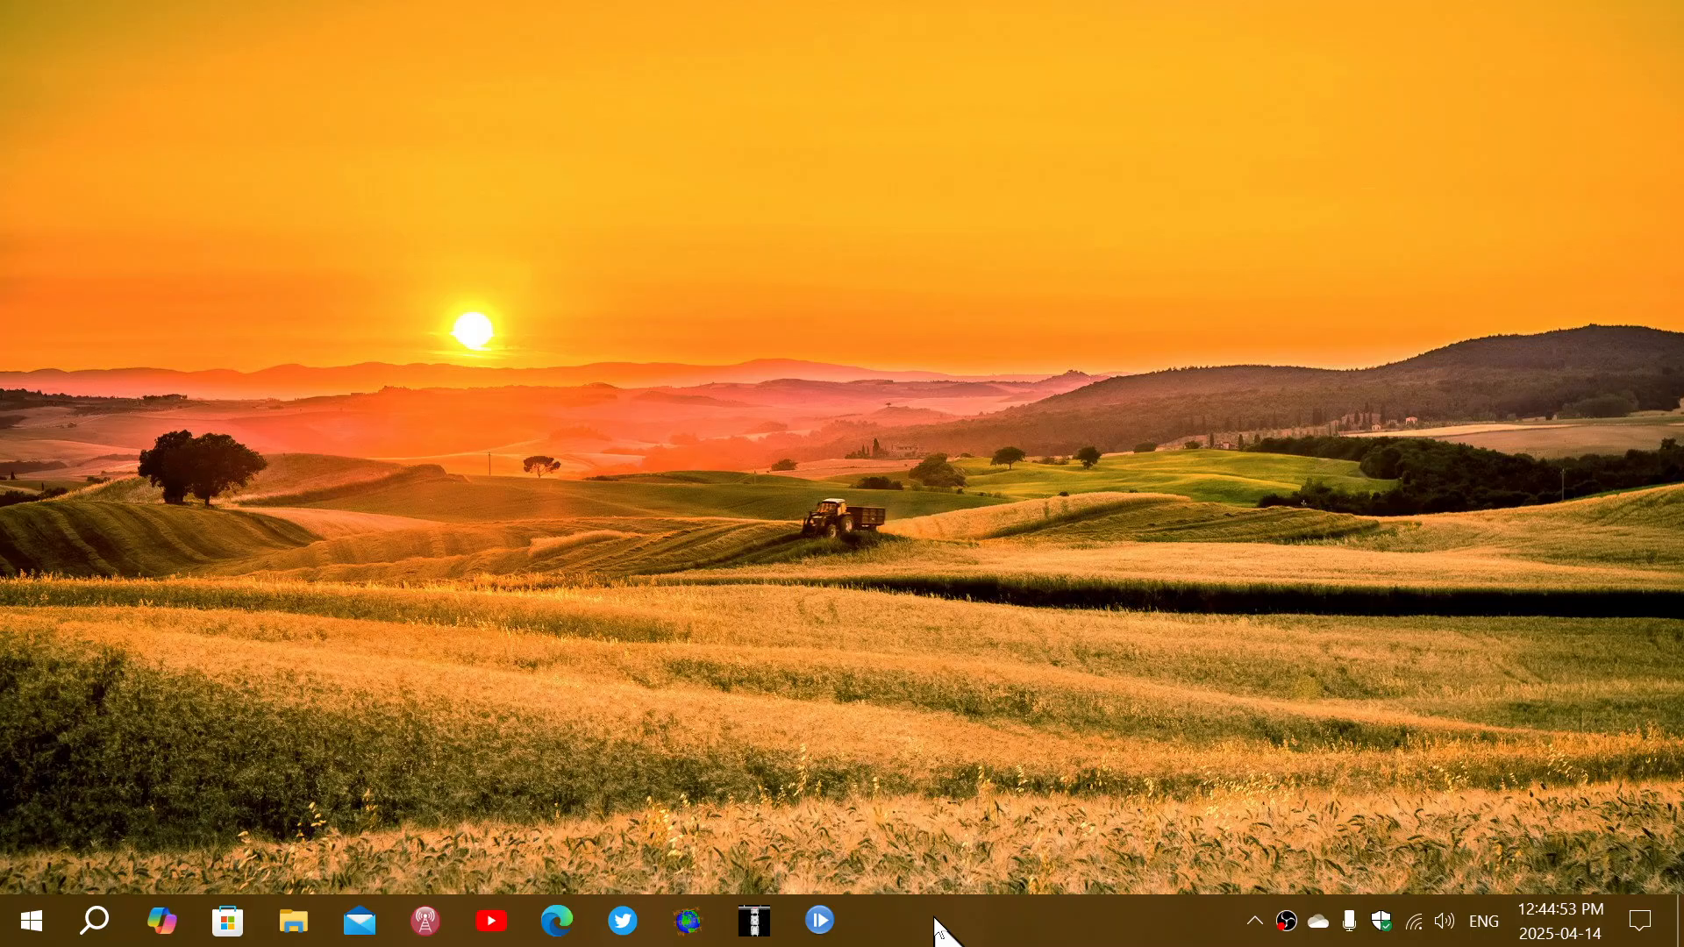
{"action": "mouse_move", "coordinate": [644, 826]}
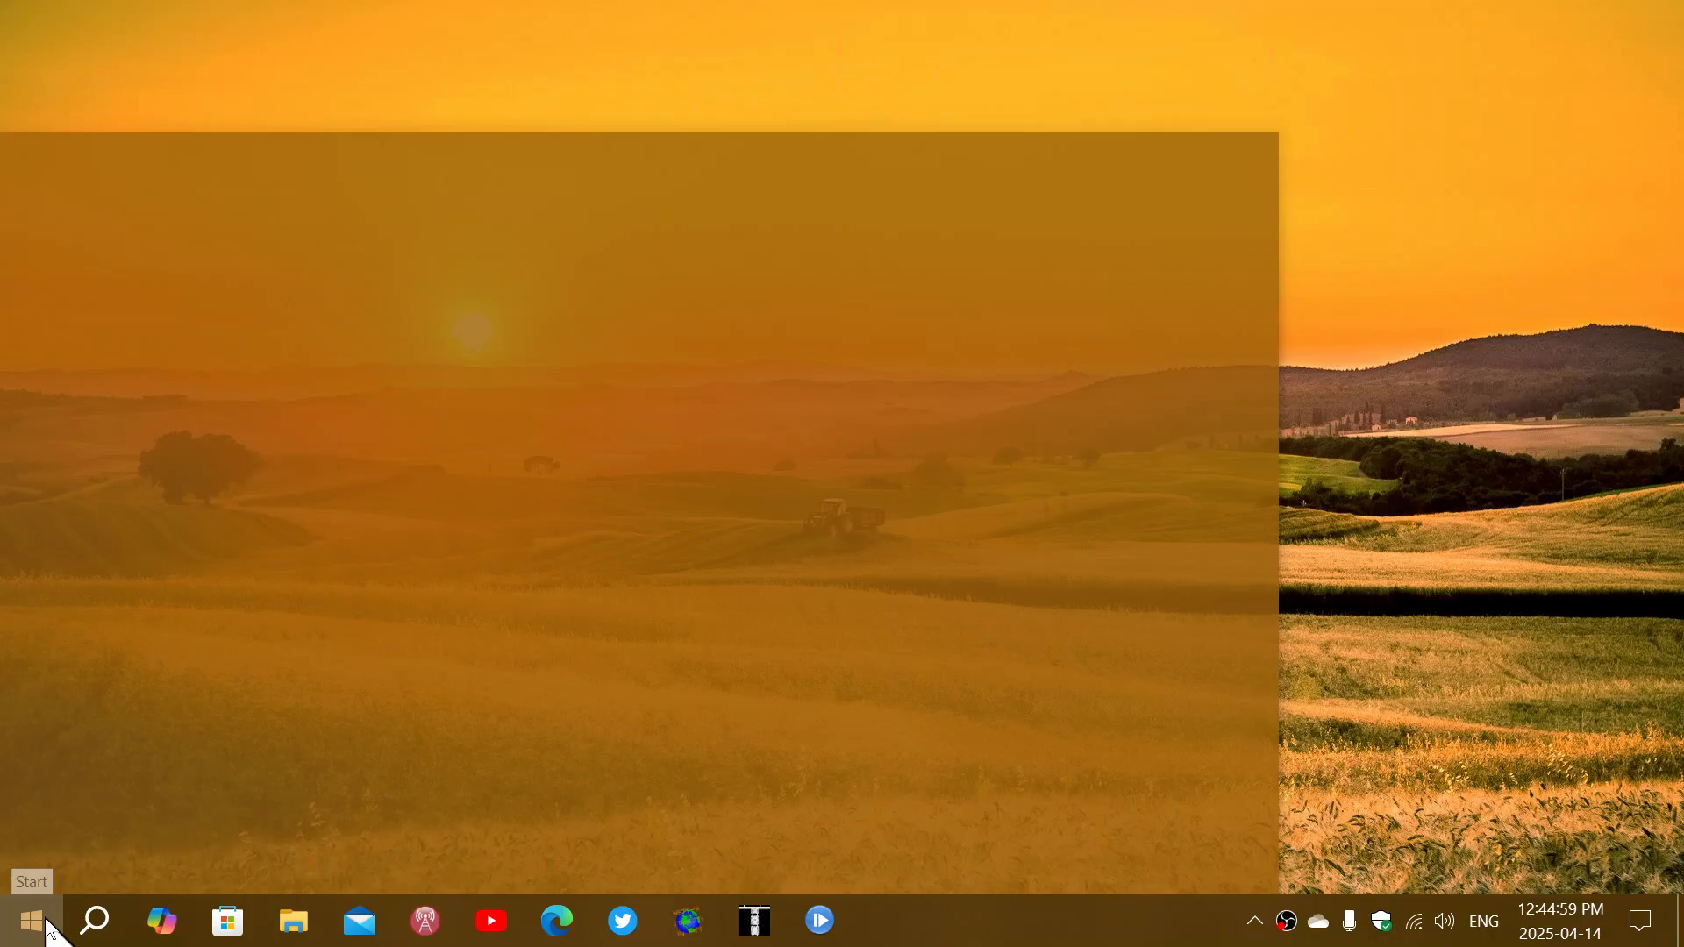
Launch the Settings app from the Start menu.
{"action": "left_click", "coordinate": [30, 921]}
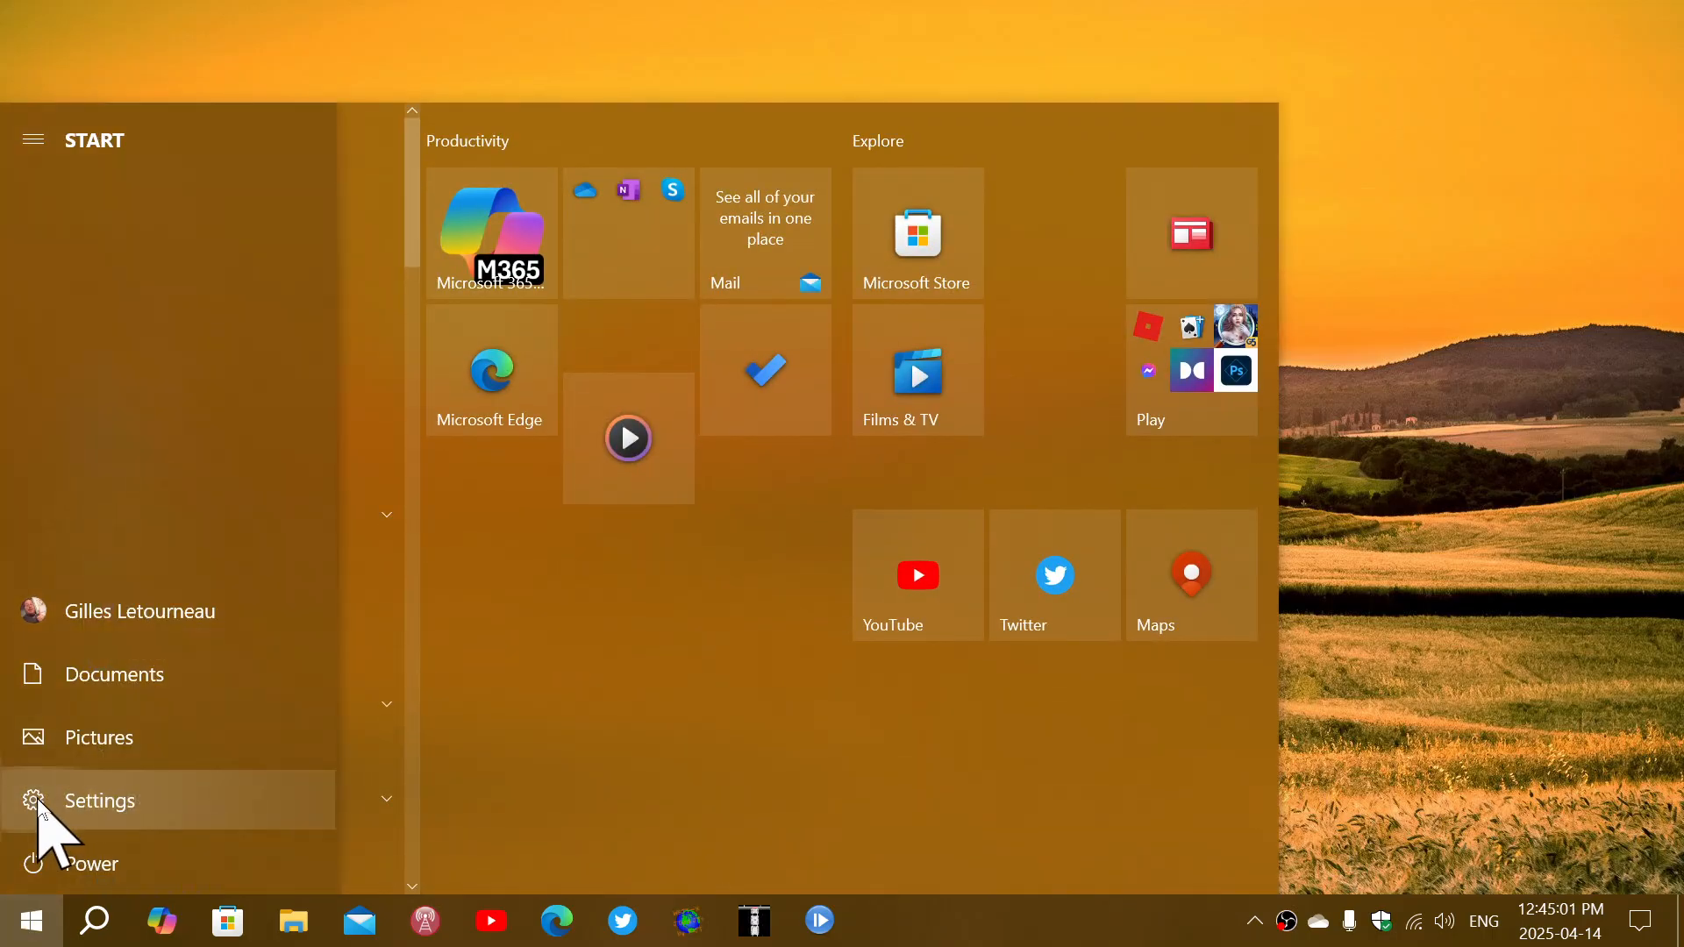
{"action": "left_click", "coordinate": [98, 800]}
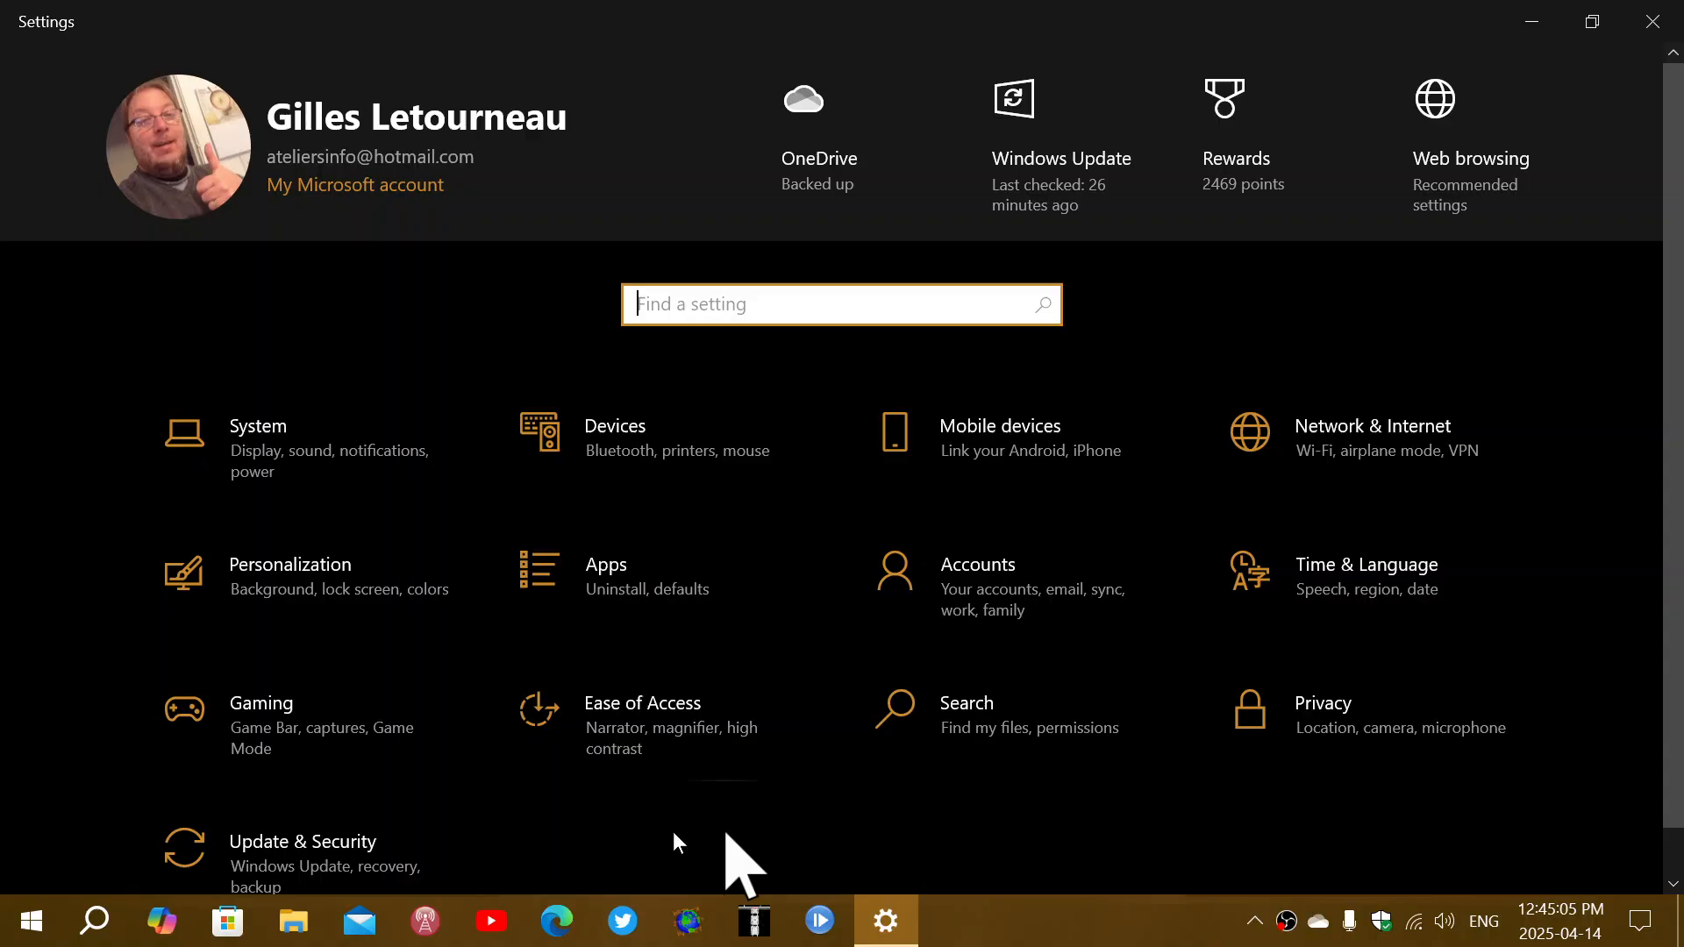
Go to Update & Security and scroll the Windows Update page toward View update history.
{"action": "left_click", "coordinate": [304, 840]}
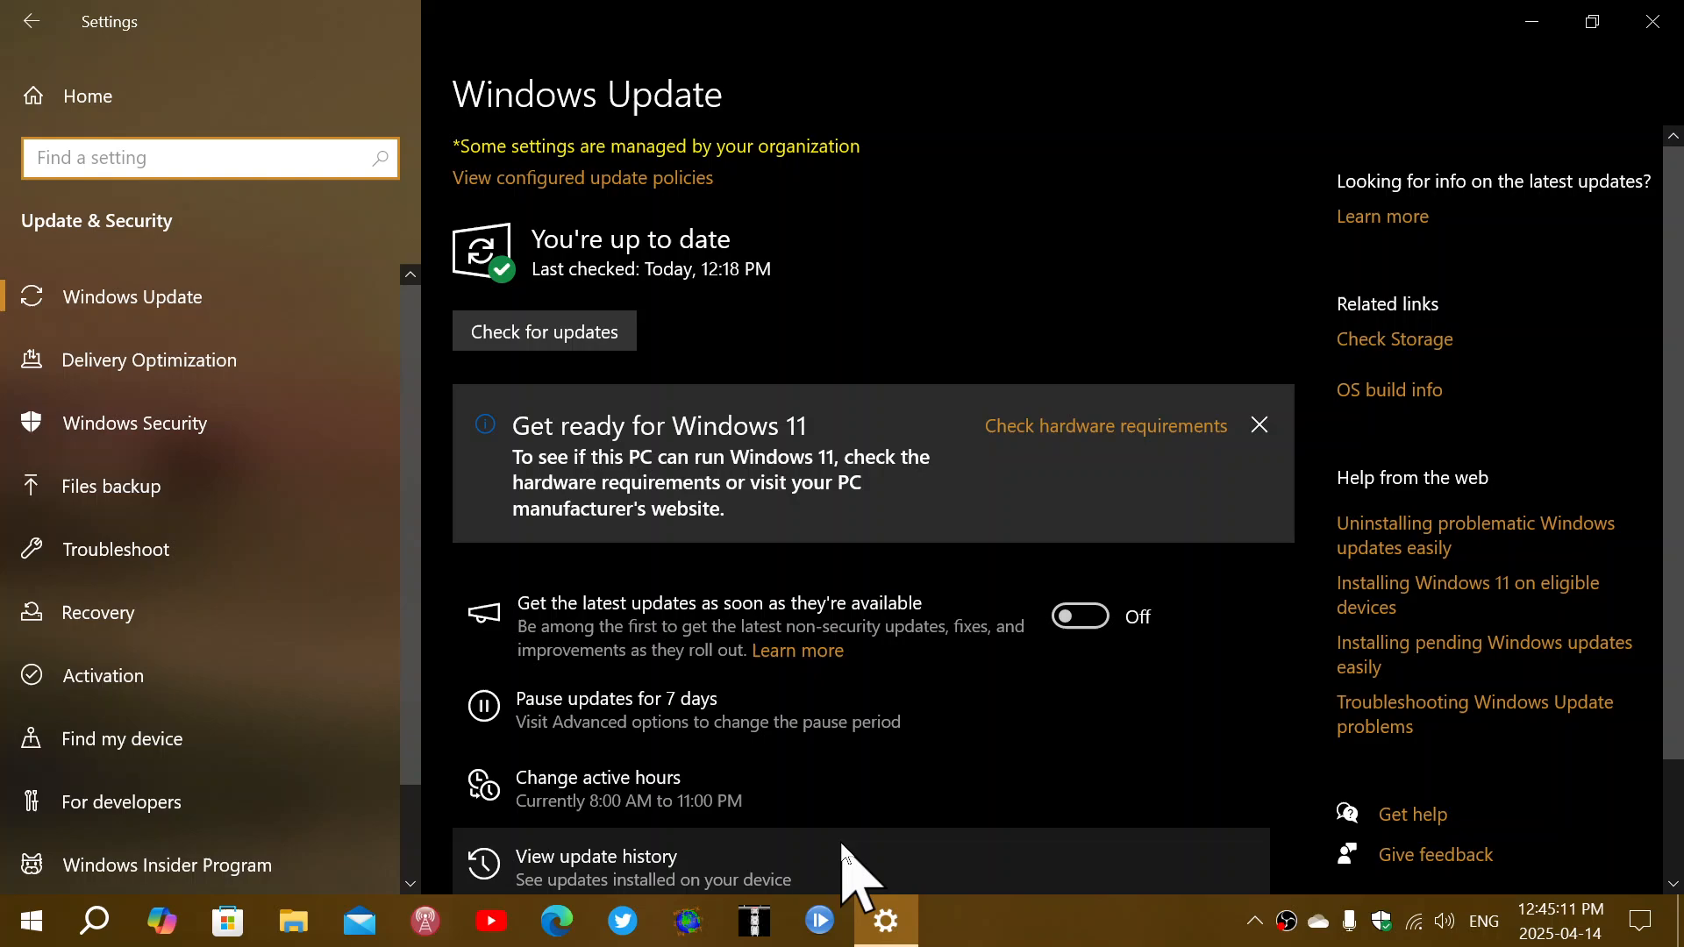
{"action": "mouse_move", "coordinate": [966, 788]}
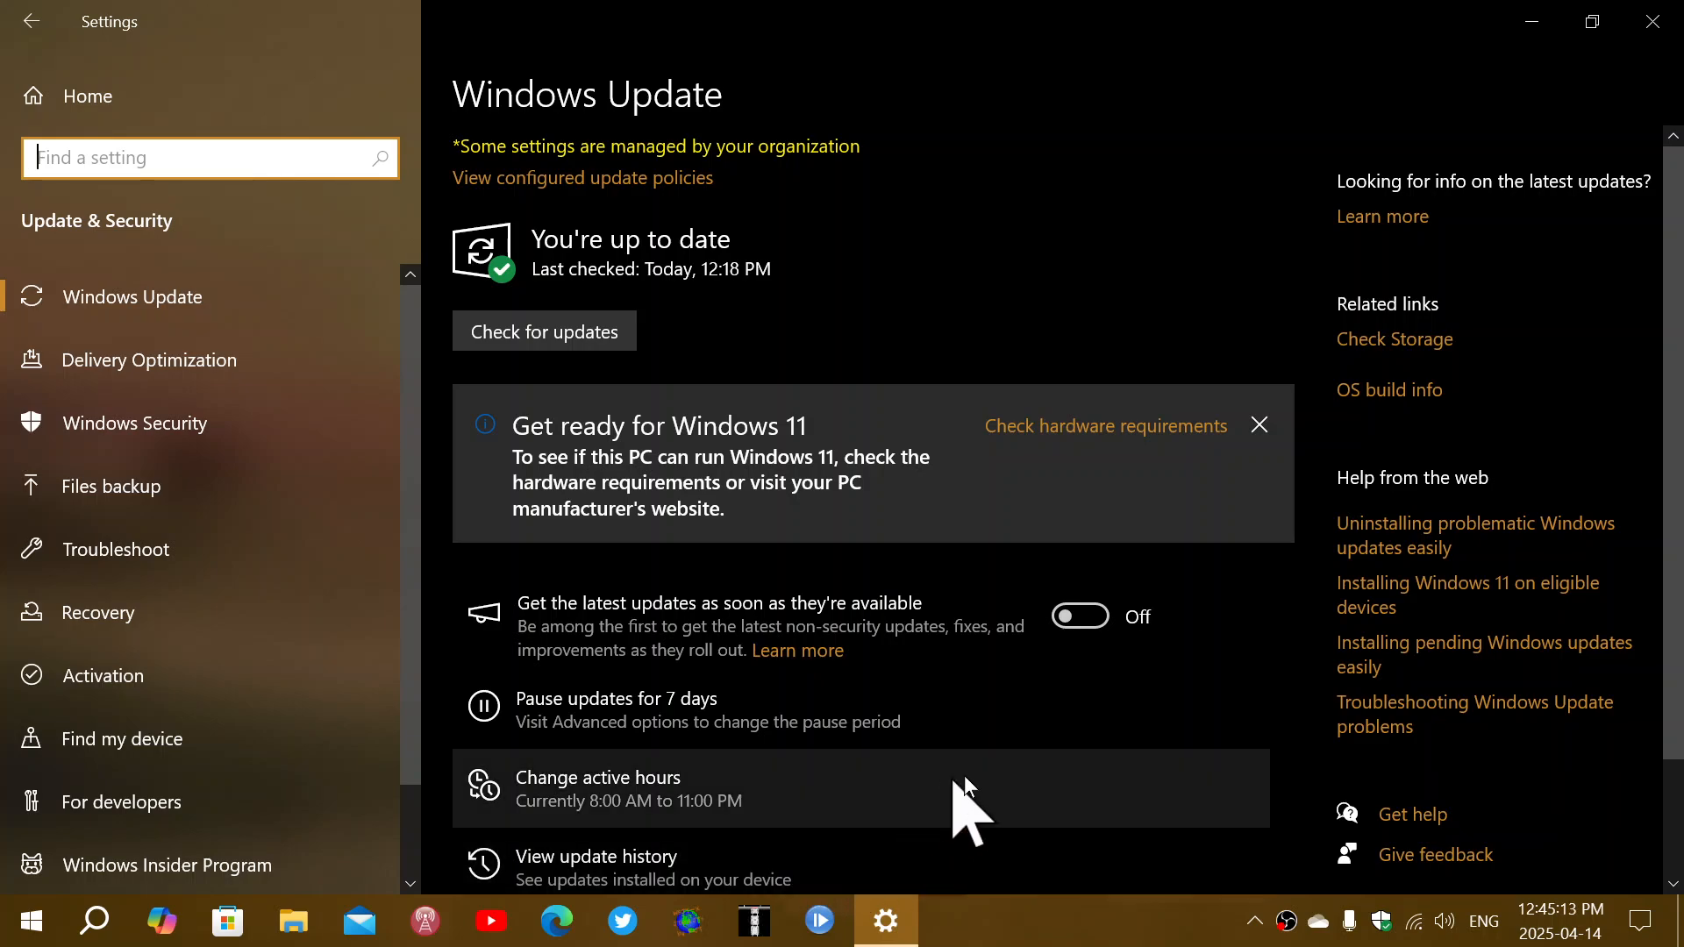
{"action": "scroll", "scroll_direction": "down", "scroll_amount": 3}
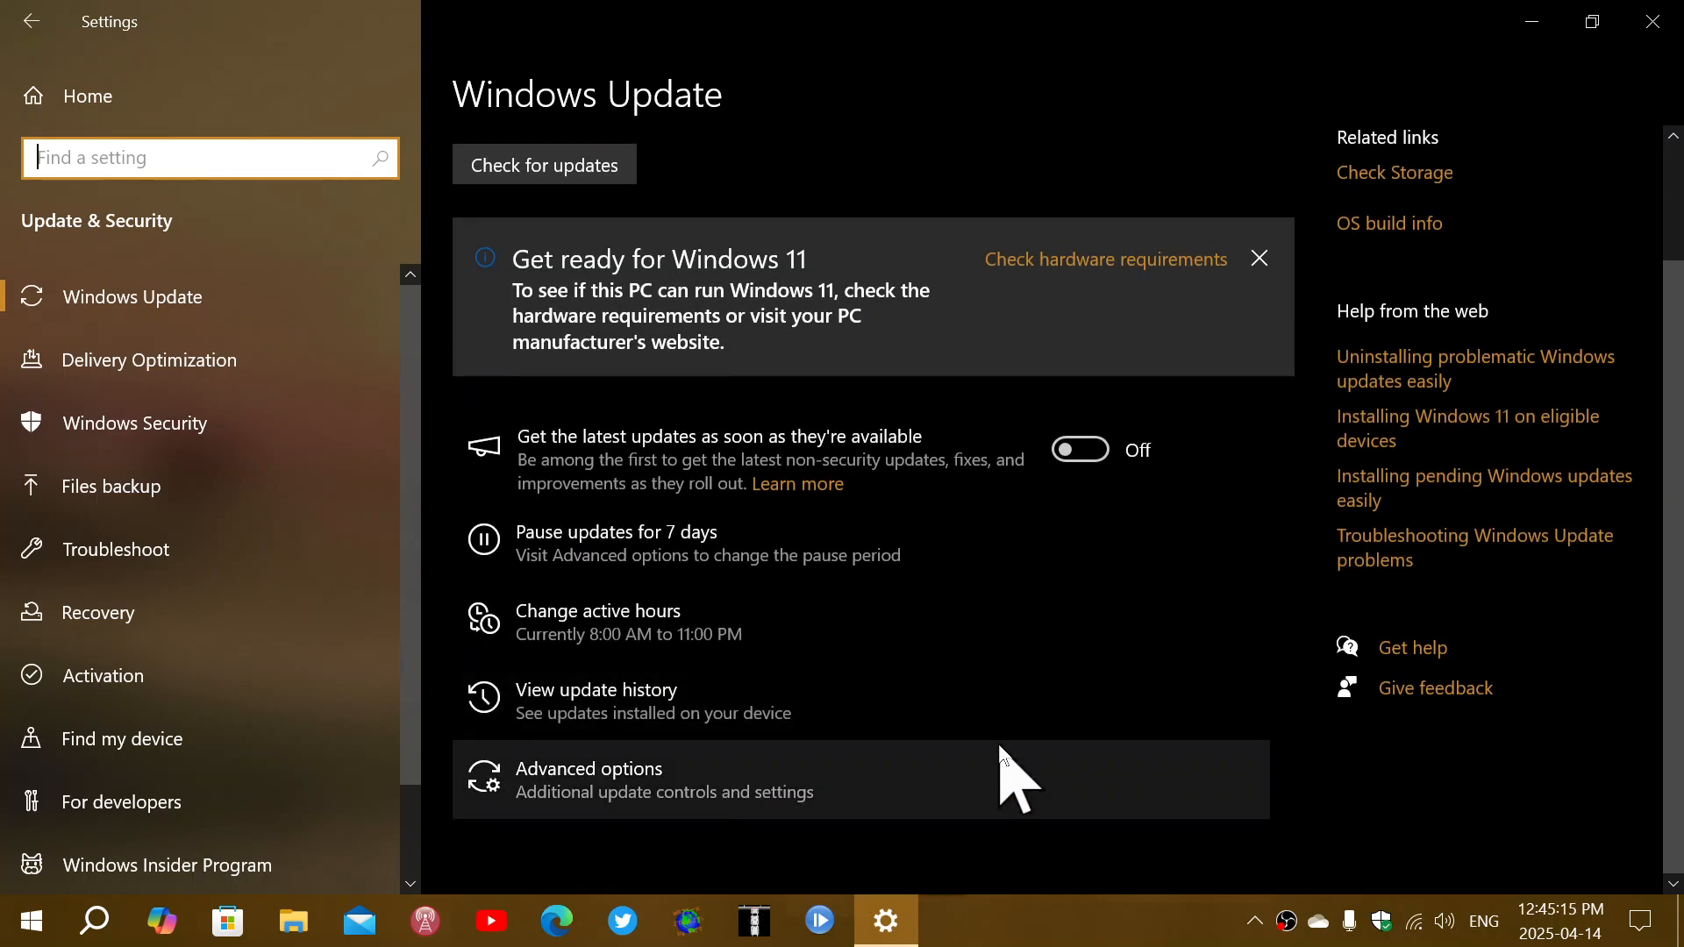
{"action": "mouse_move", "coordinate": [784, 702]}
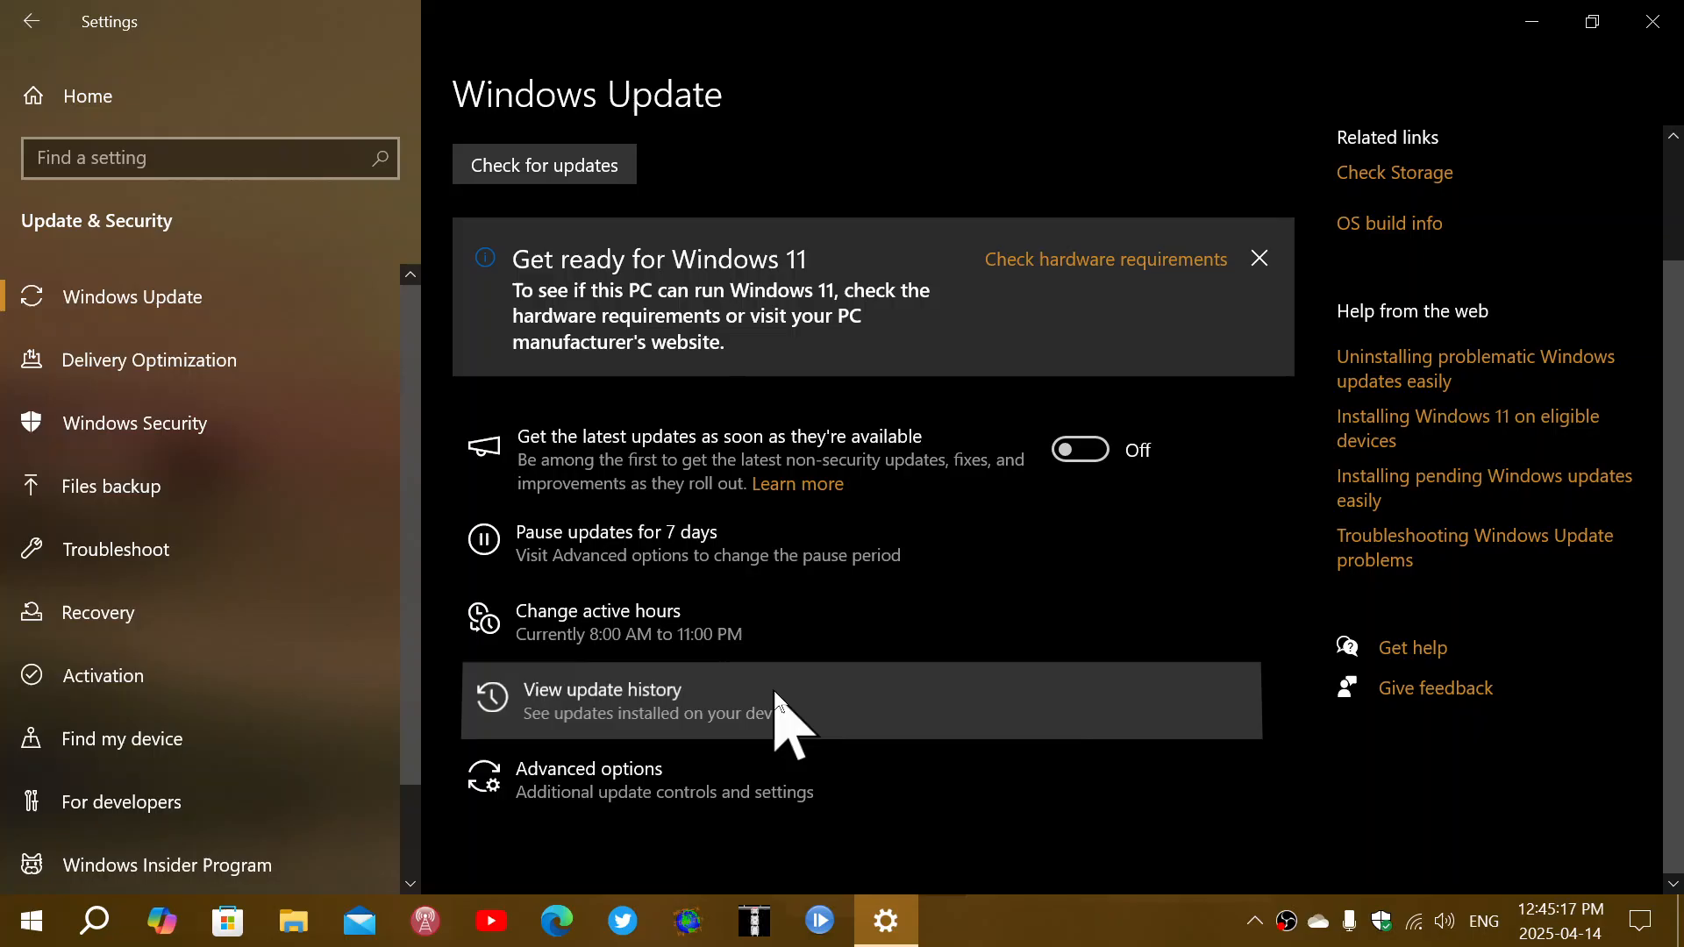
{"action": "mouse_move", "coordinate": [1074, 693]}
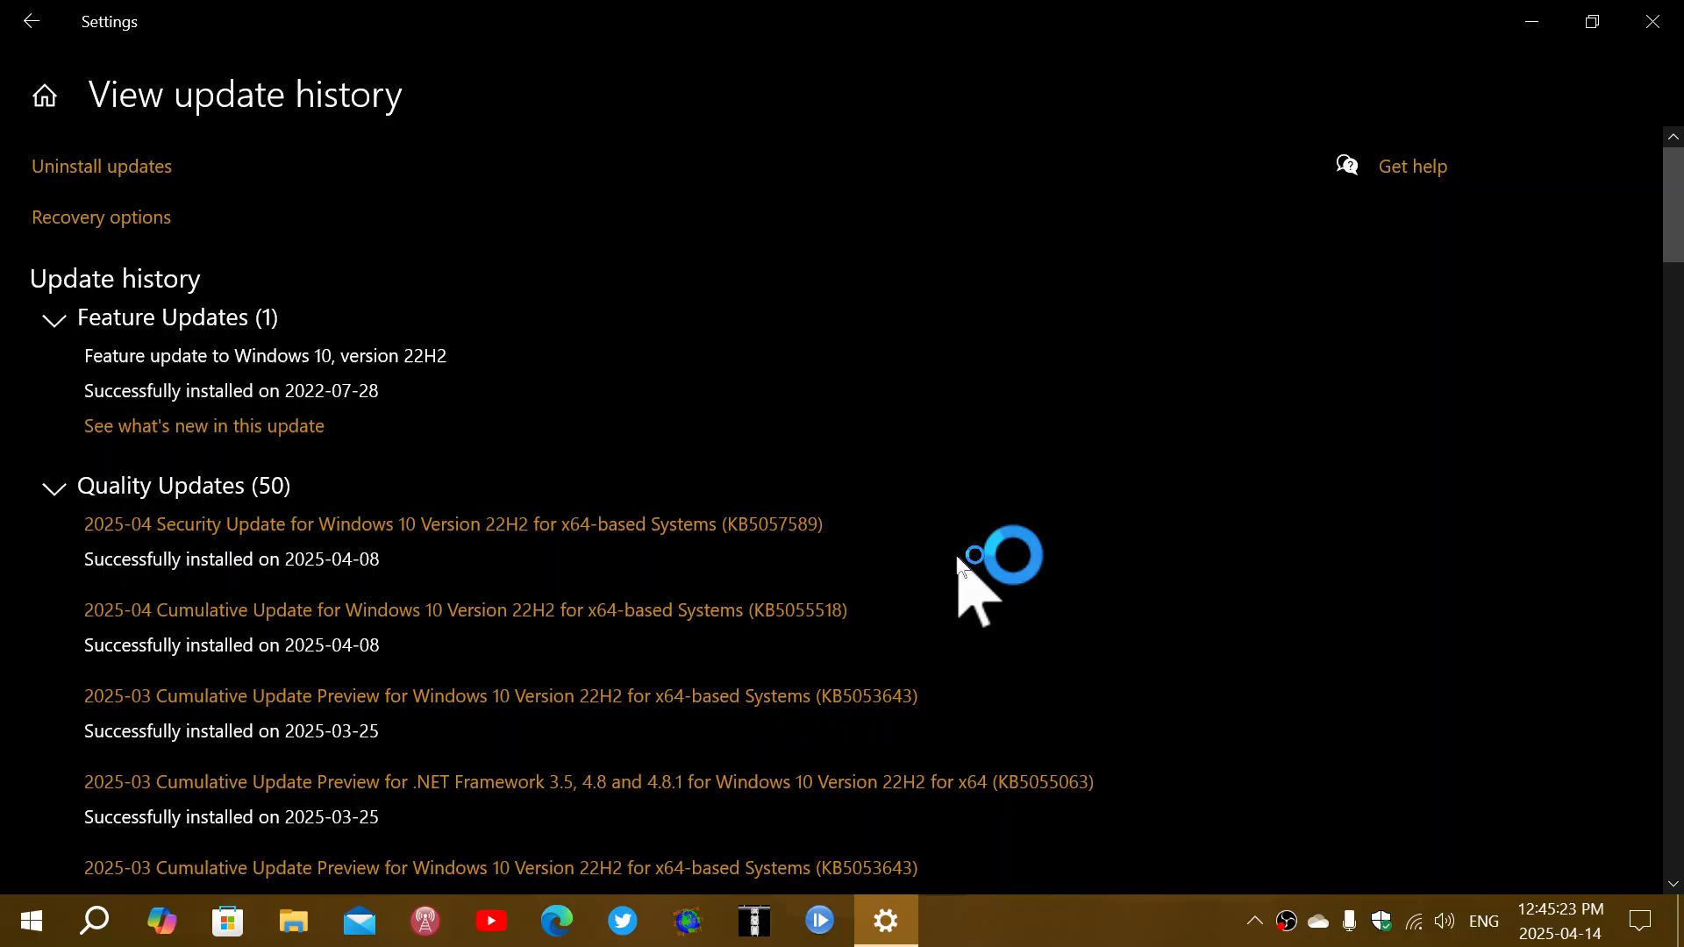
{"action": "mouse_move", "coordinate": [414, 534]}
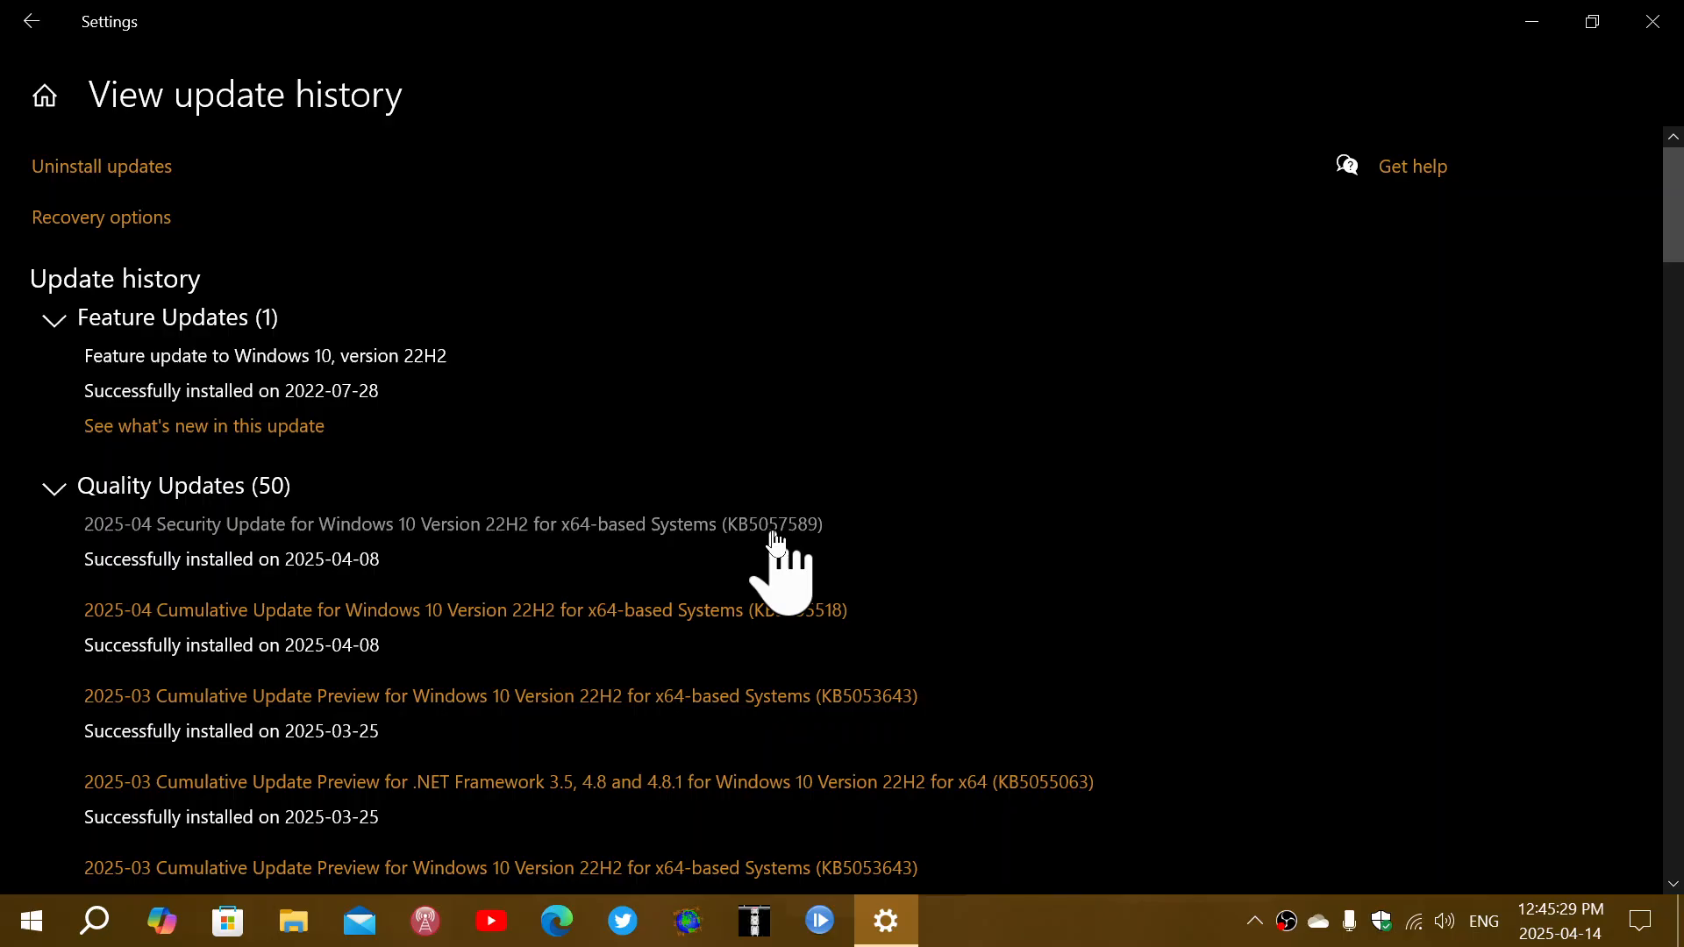
{"action": "mouse_move", "coordinate": [864, 568]}
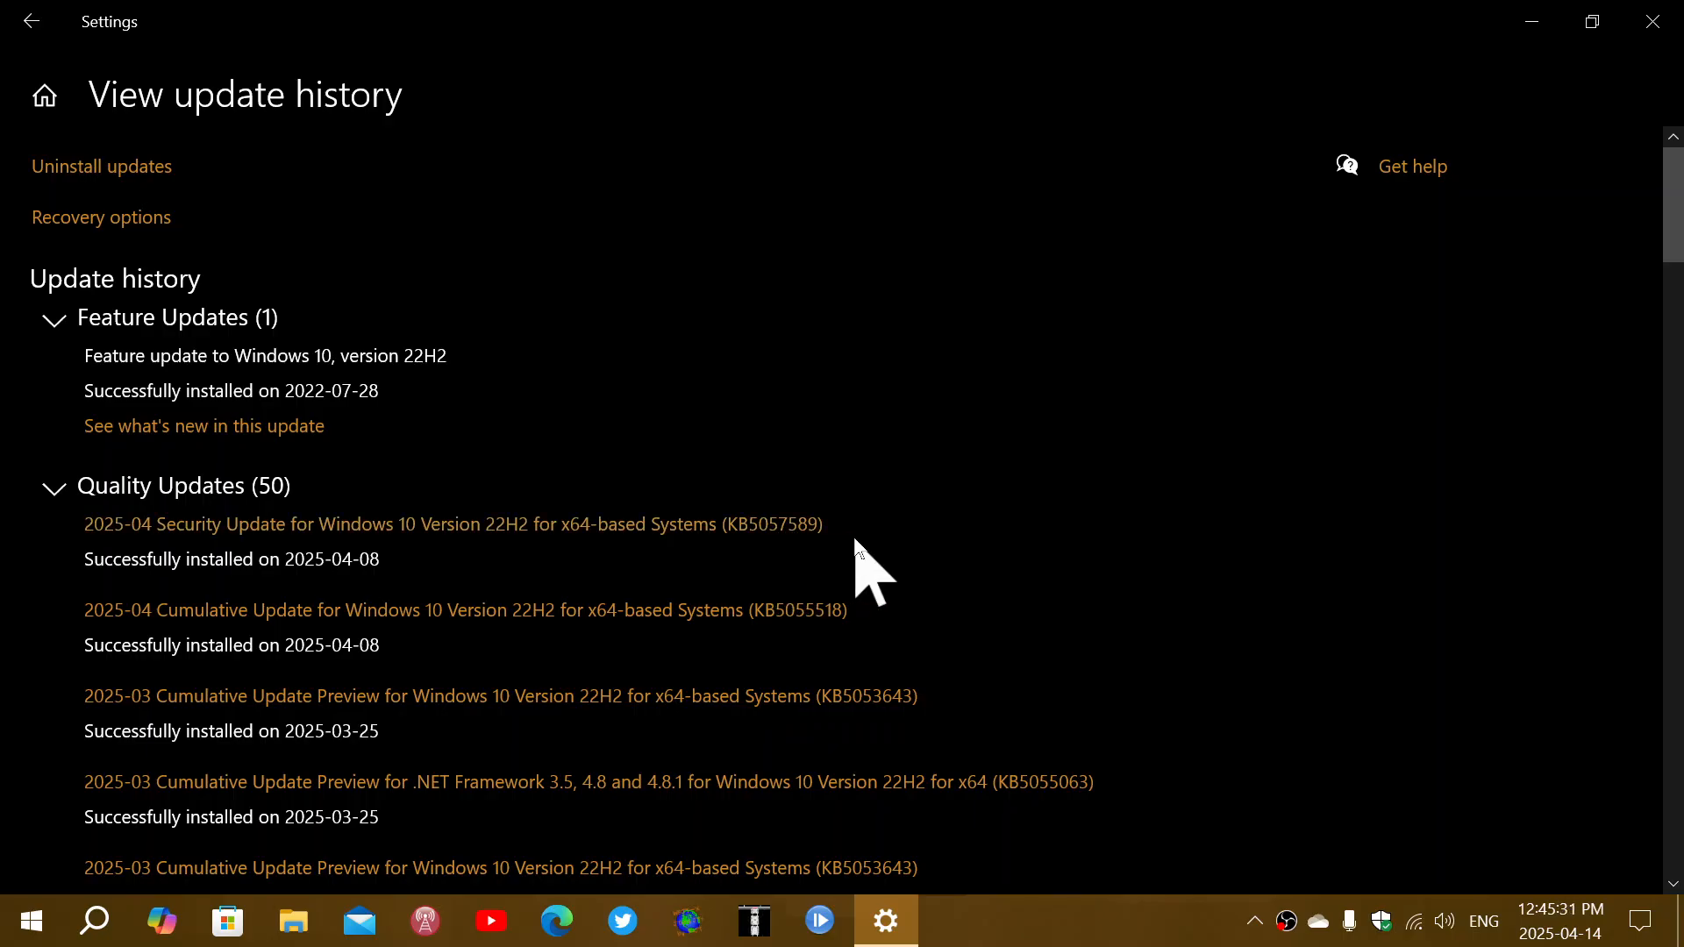
{"action": "mouse_move", "coordinate": [248, 537]}
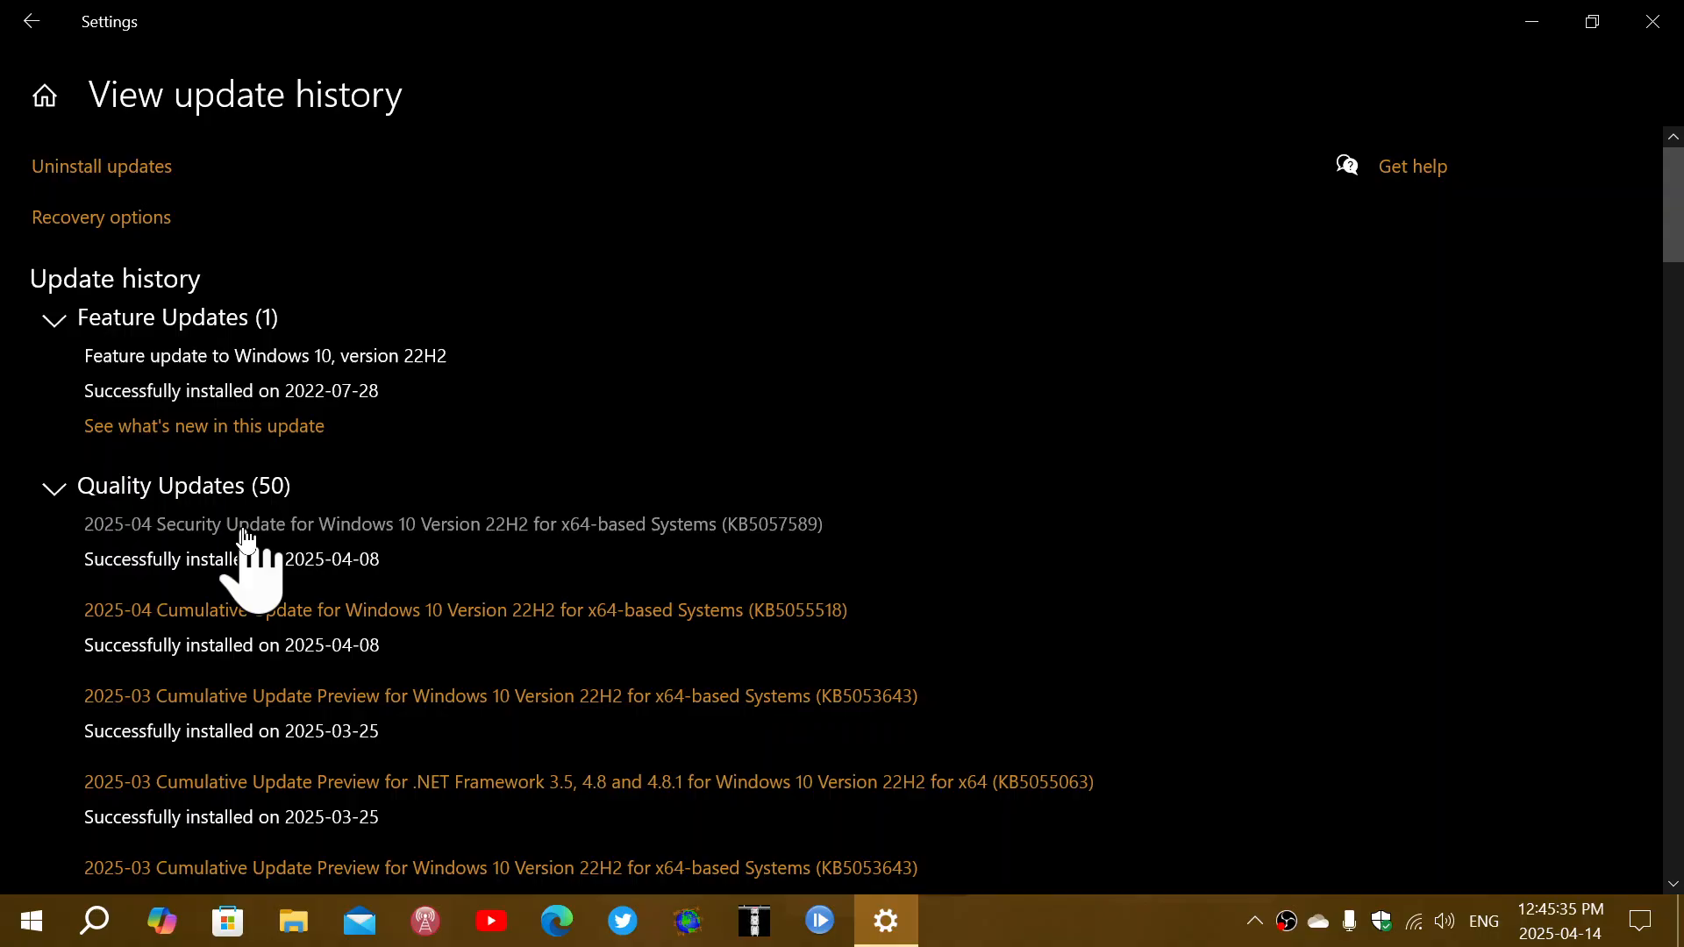
{"action": "mouse_move", "coordinate": [199, 563]}
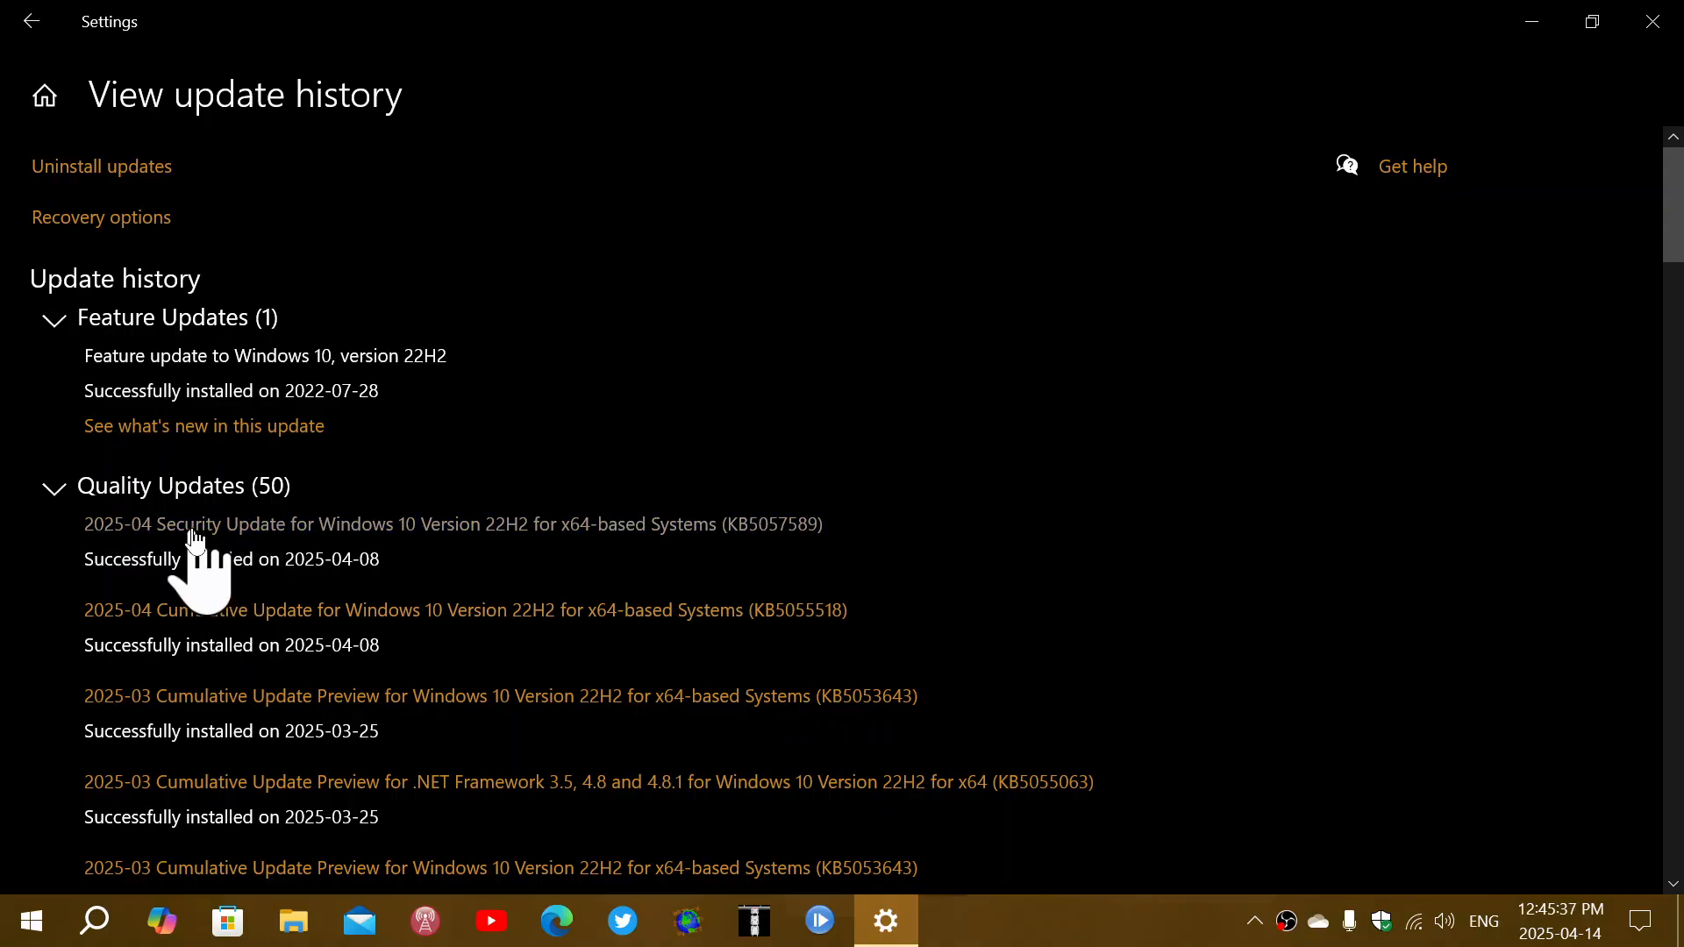
{"action": "mouse_move", "coordinate": [1042, 522]}
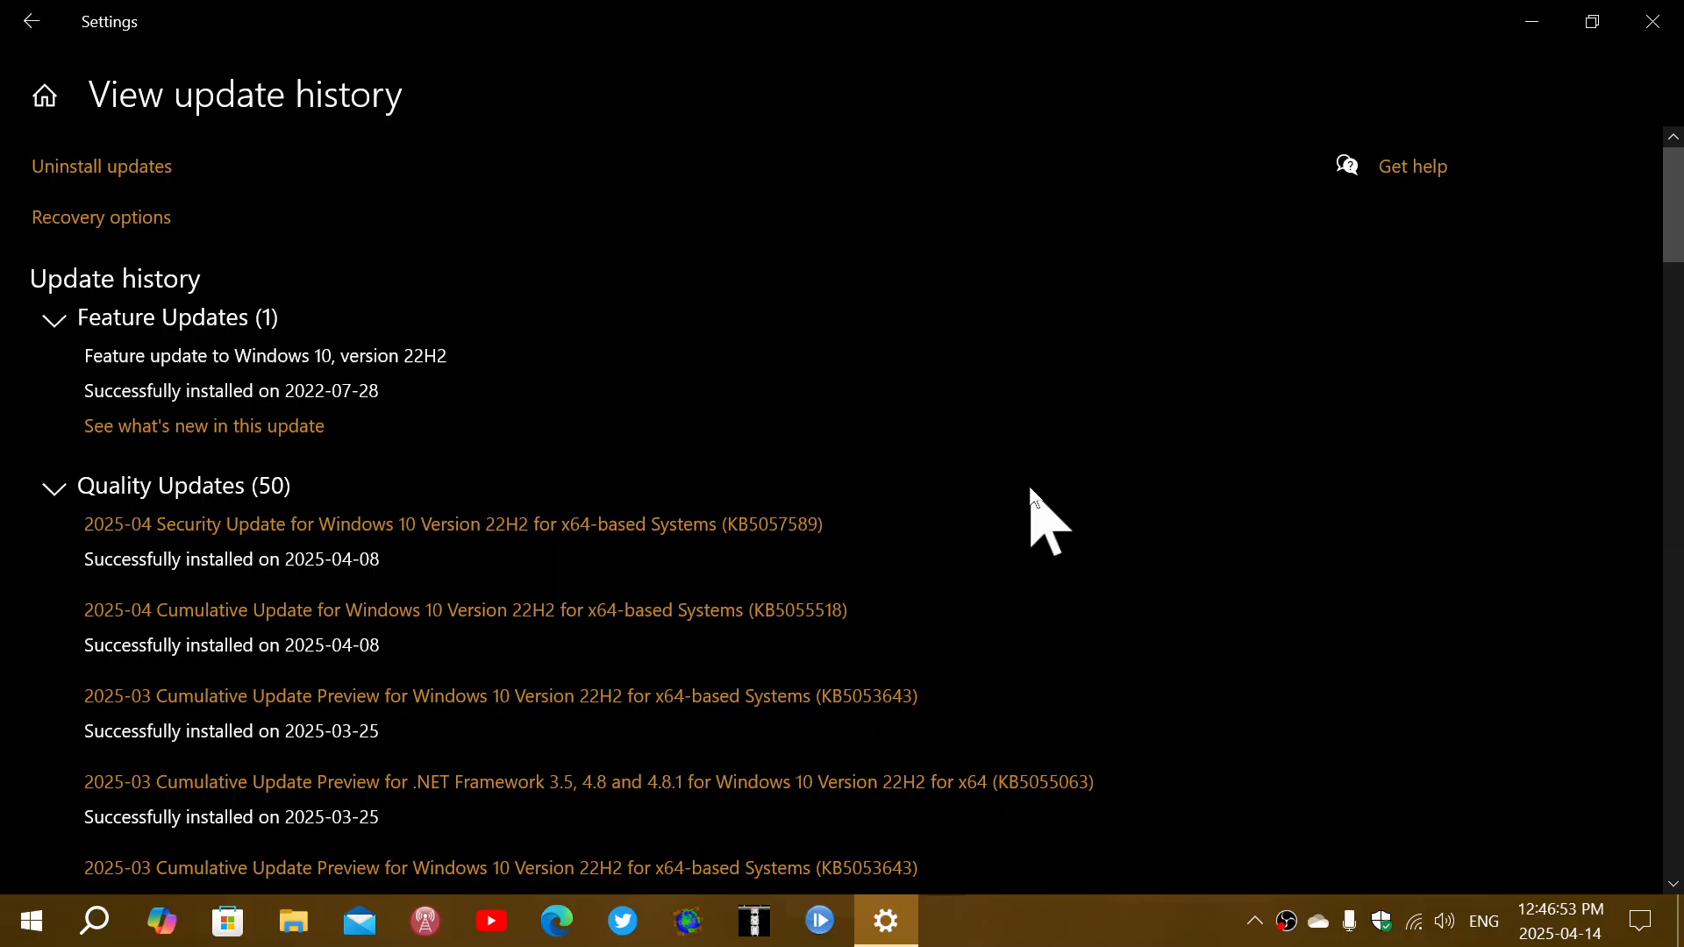
{"action": "mouse_move", "coordinate": [1386, 150]}
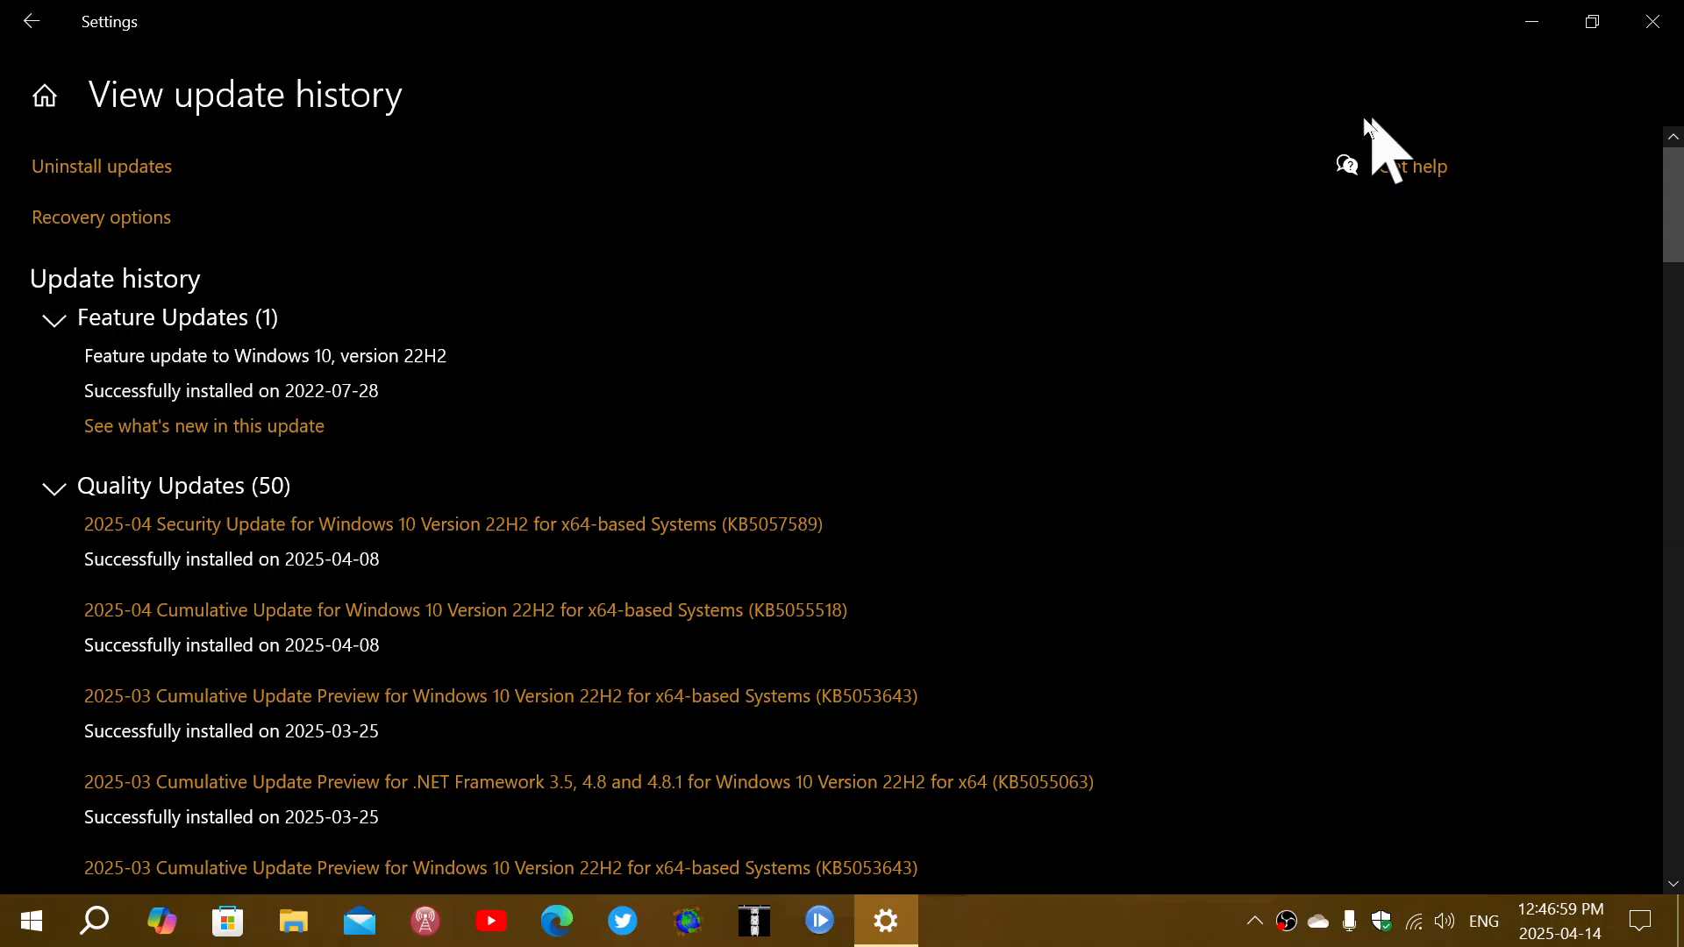
{"action": "mouse_move", "coordinate": [1016, 506]}
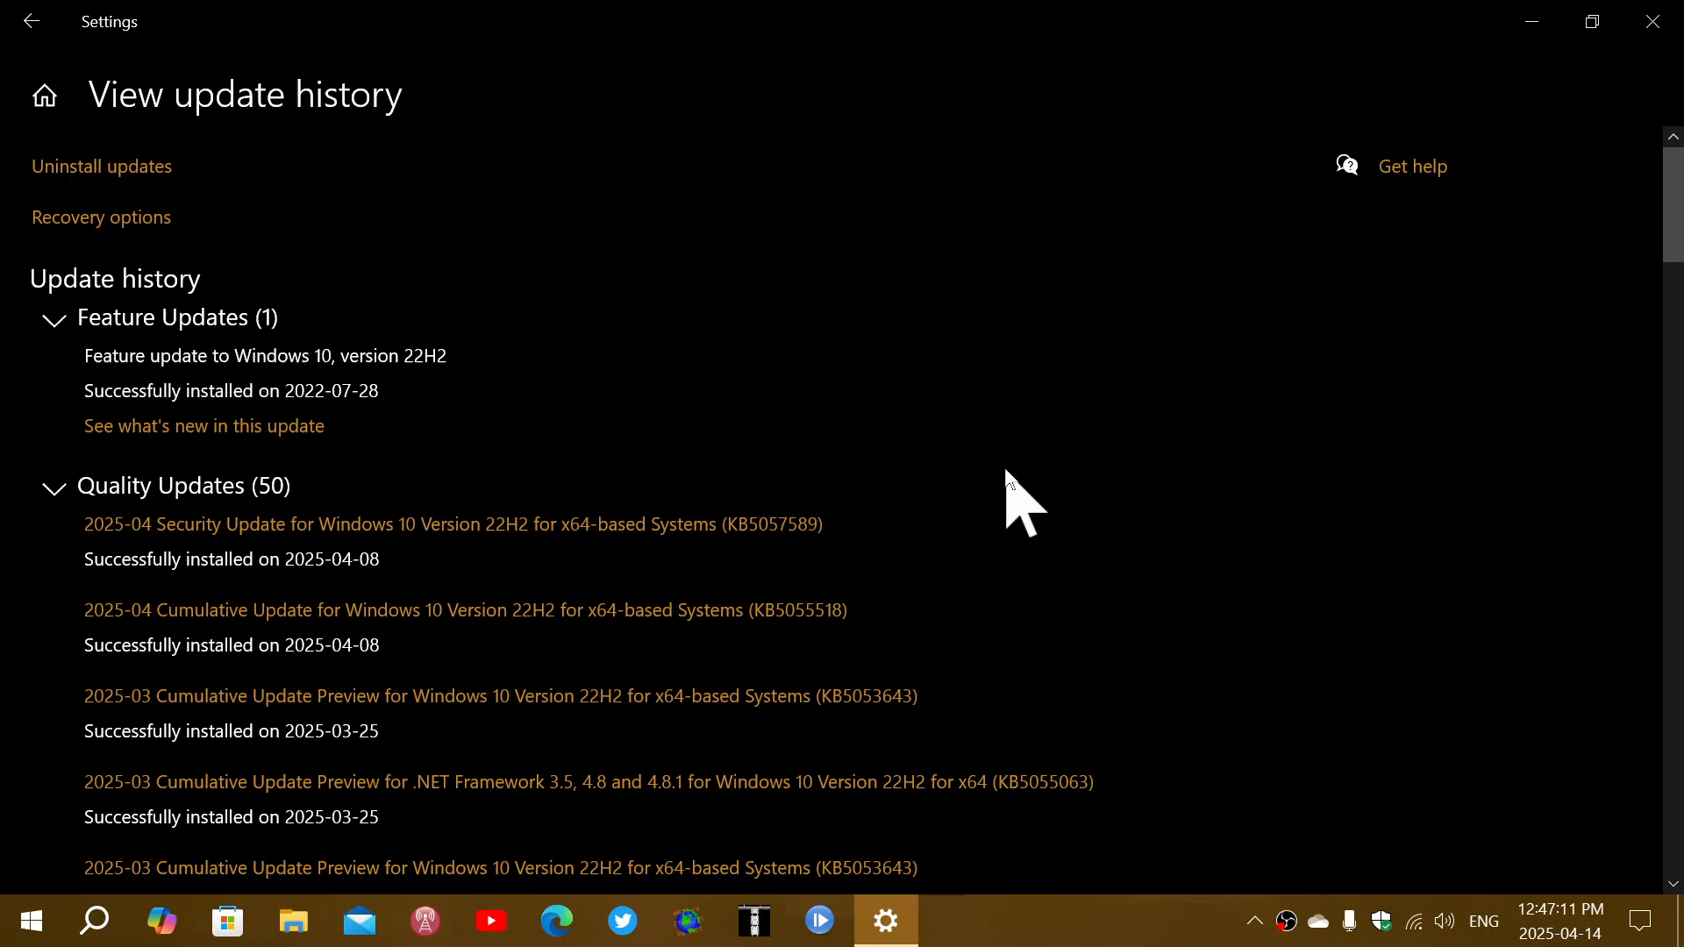
{"action": "mouse_move", "coordinate": [741, 563]}
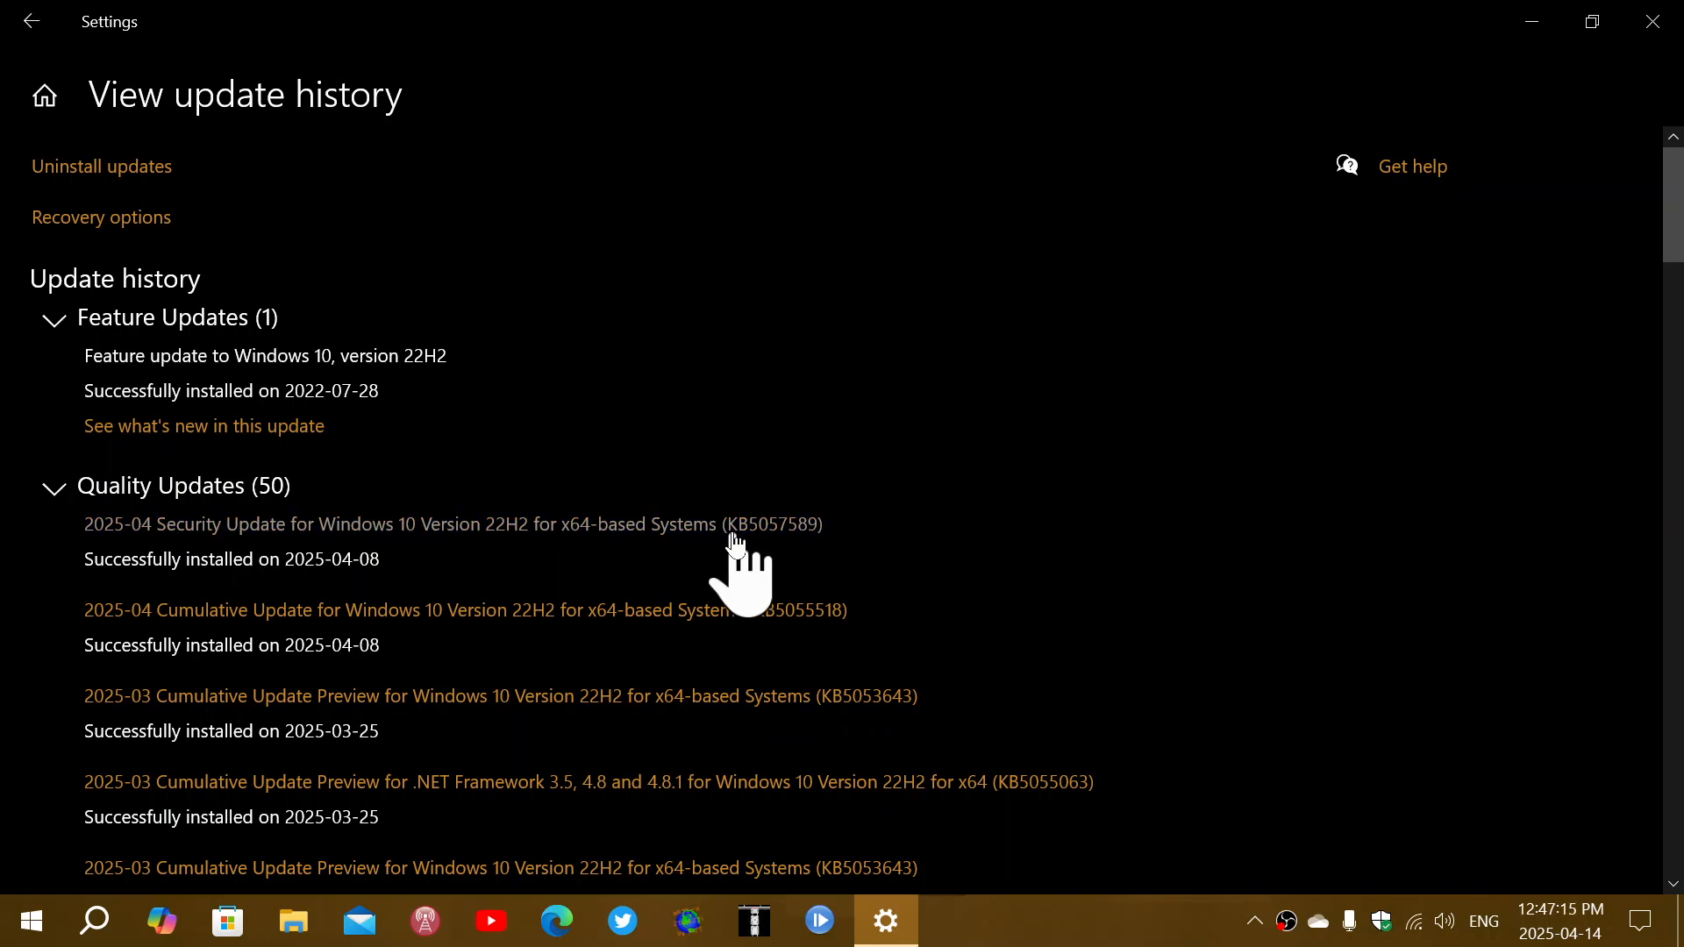
{"action": "mouse_move", "coordinate": [1058, 542]}
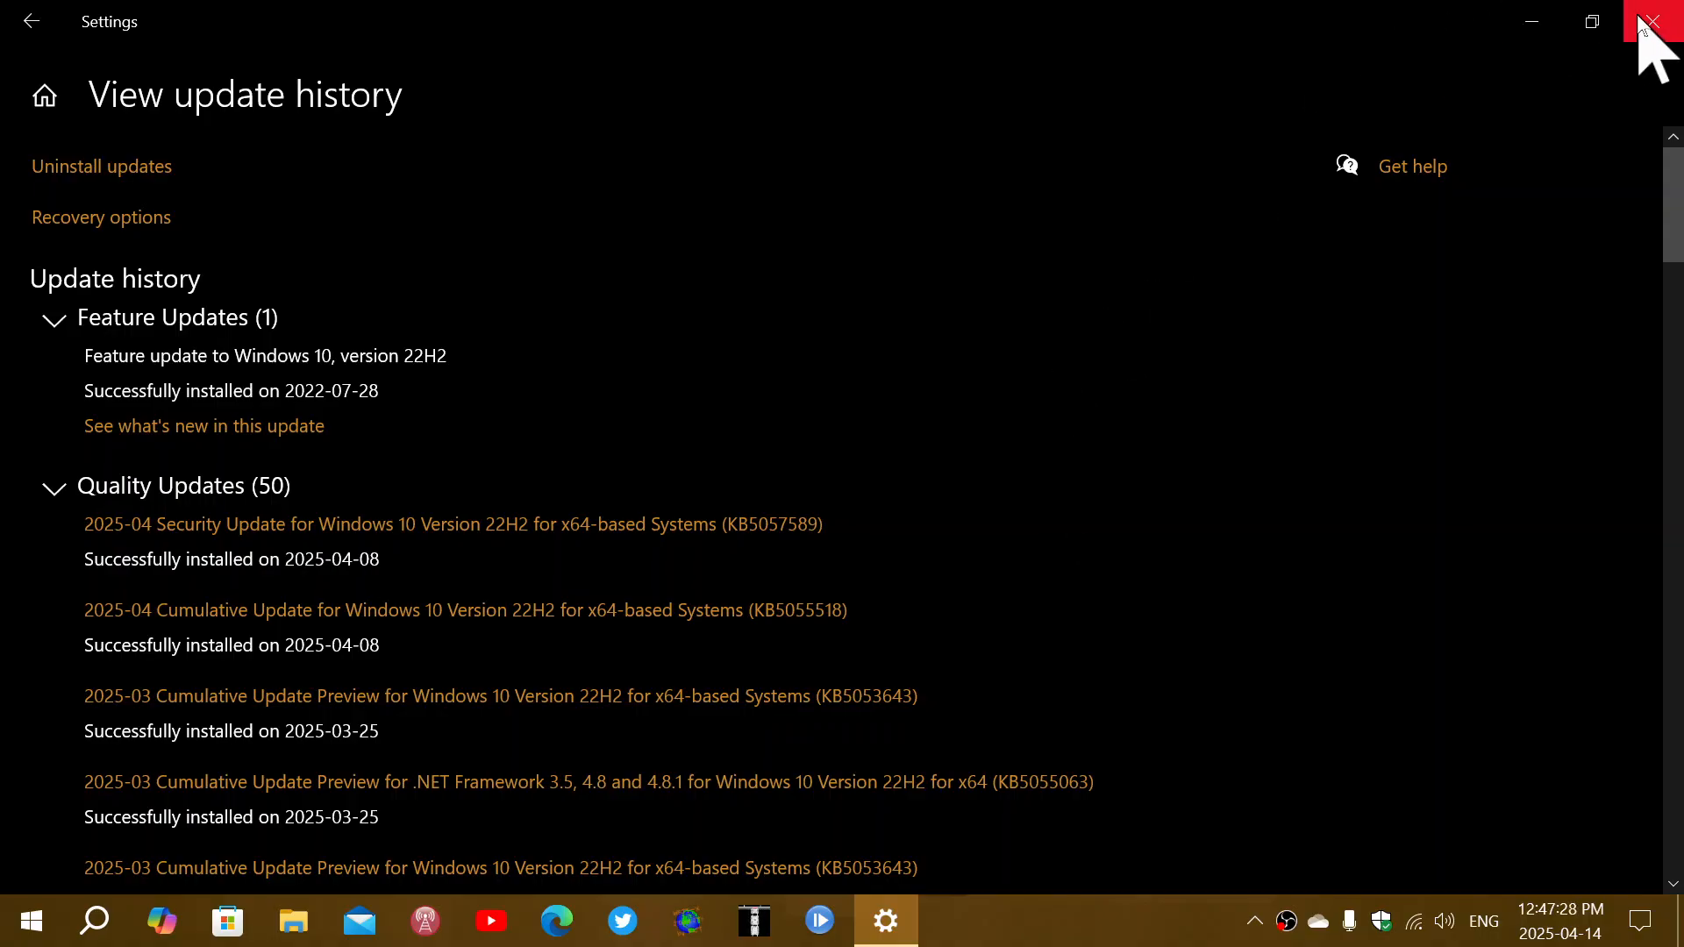
Close the Settings window to return to the desktop.
{"action": "left_click", "coordinate": [1652, 21]}
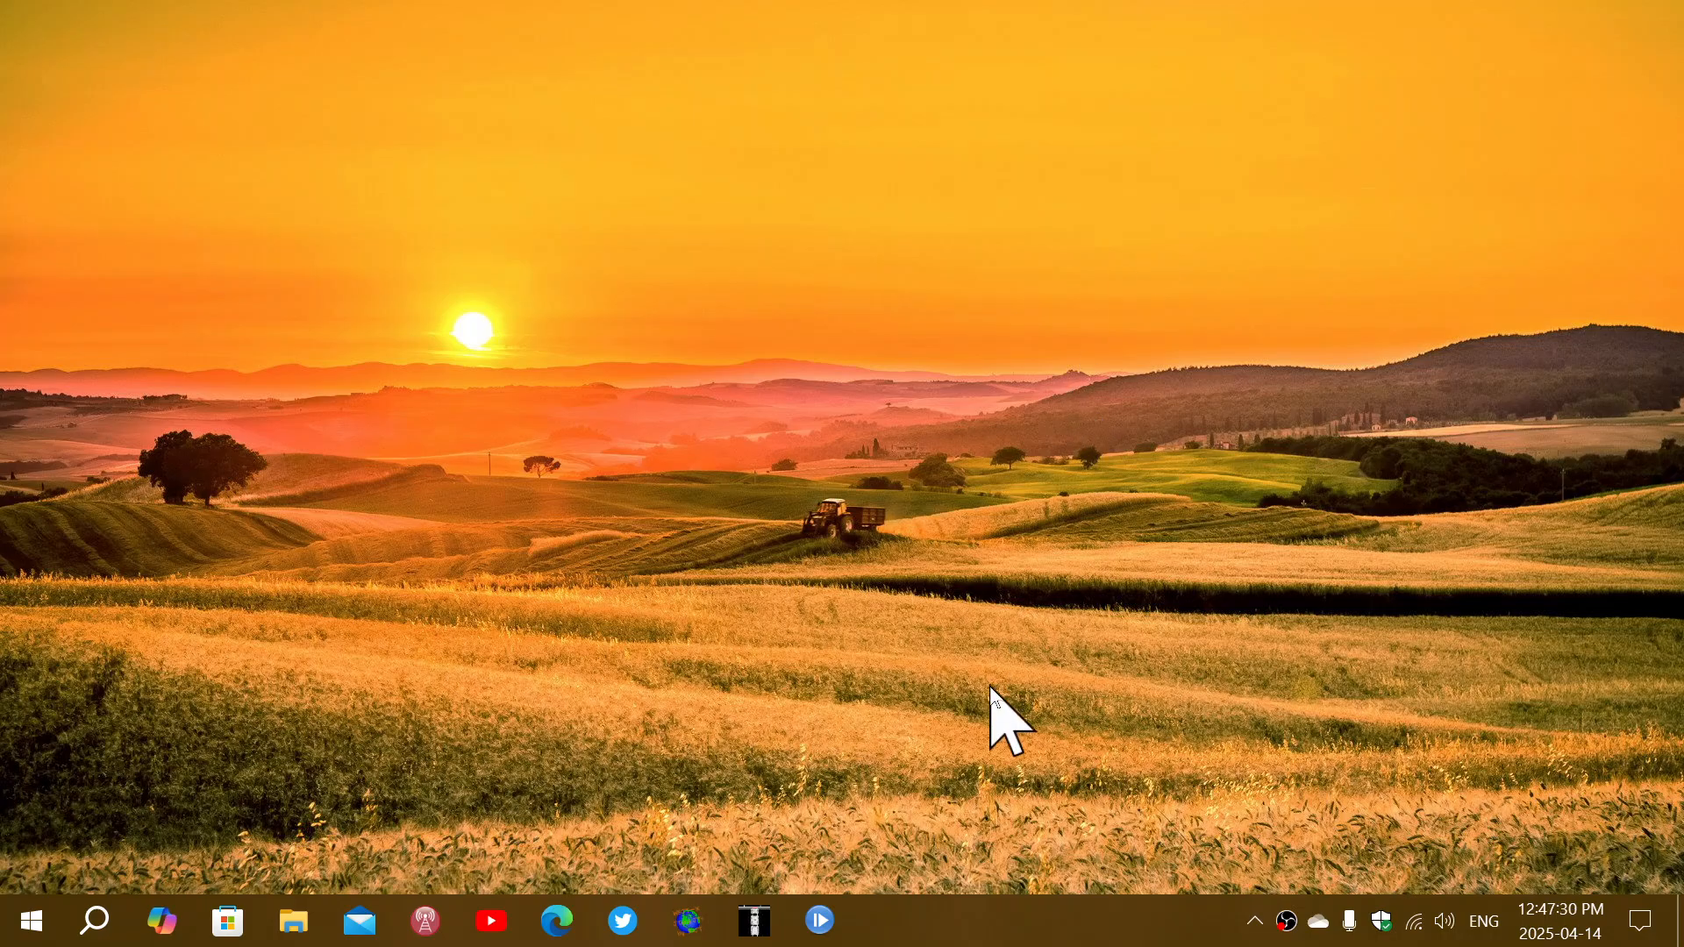
{"action": "mouse_move", "coordinate": [972, 935]}
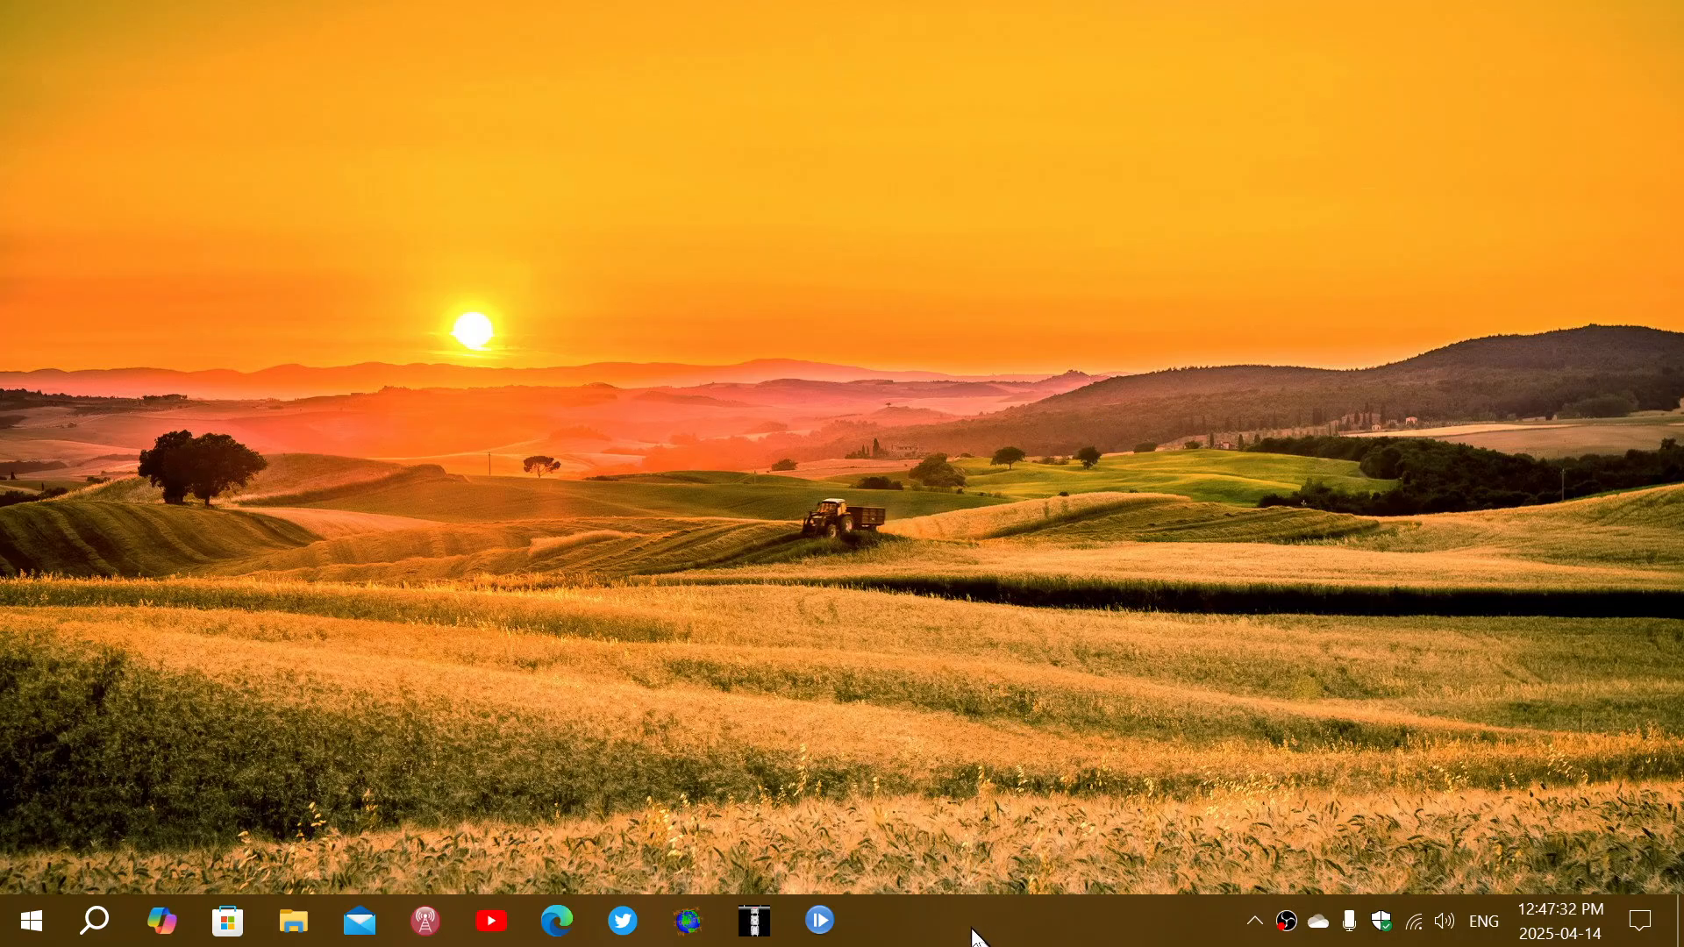